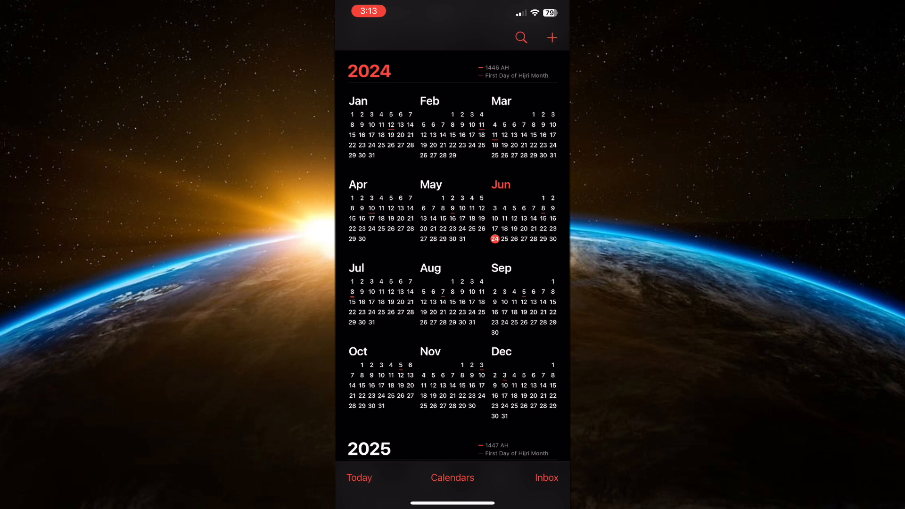
# - View June 2024 in month view, then find the contact by name and show their card
pyautogui.click(500, 185)
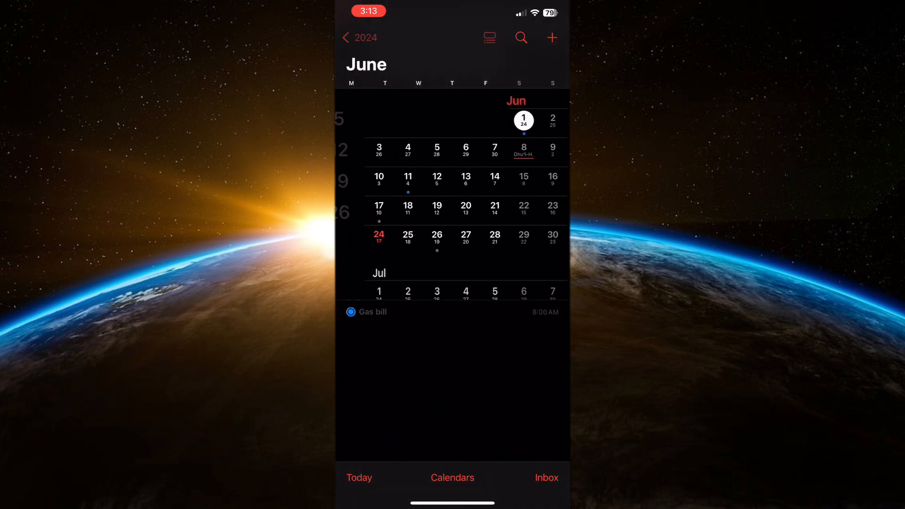
pyautogui.click(436, 235)
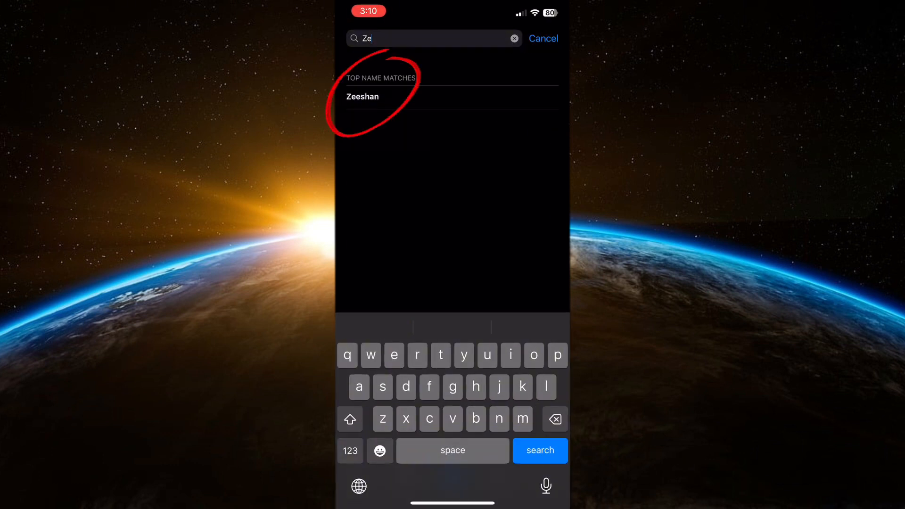
pyautogui.click(362, 96)
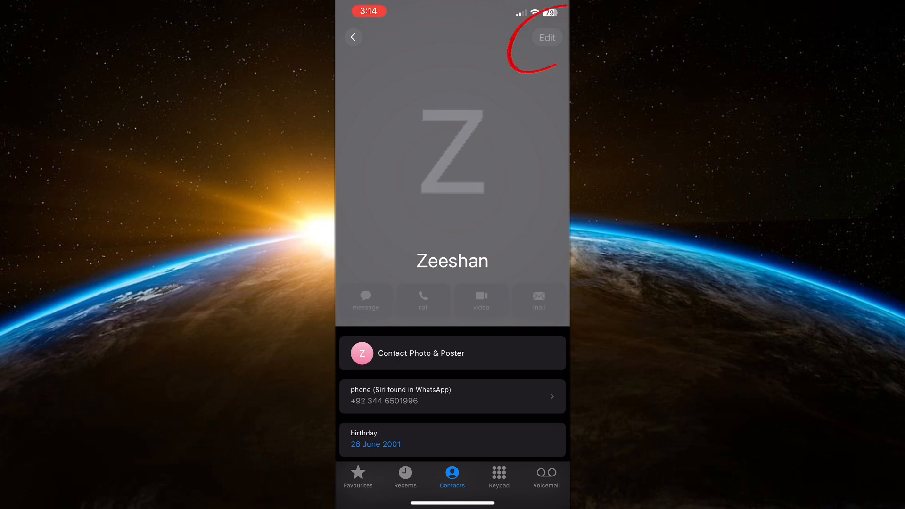
# - Edit the contact and delete the 26 June 2001 birthday entry
pyautogui.click(547, 37)
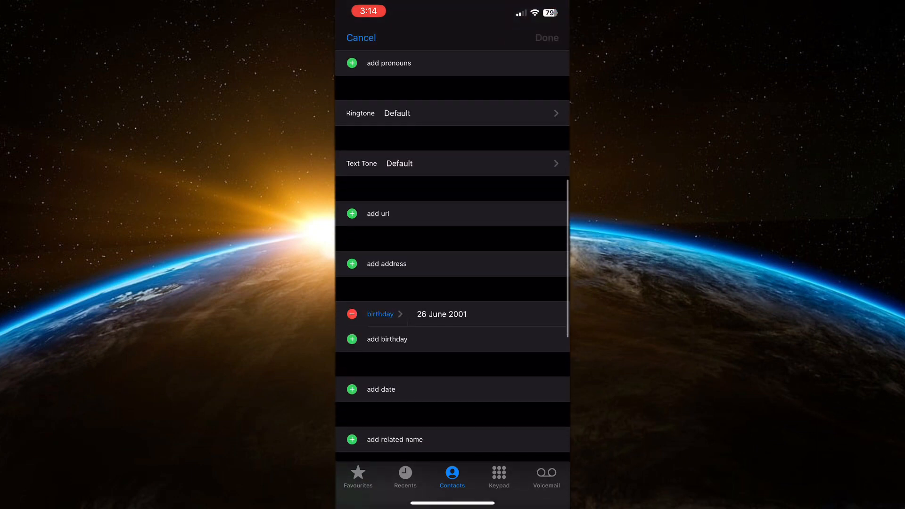
pyautogui.scroll(-3)
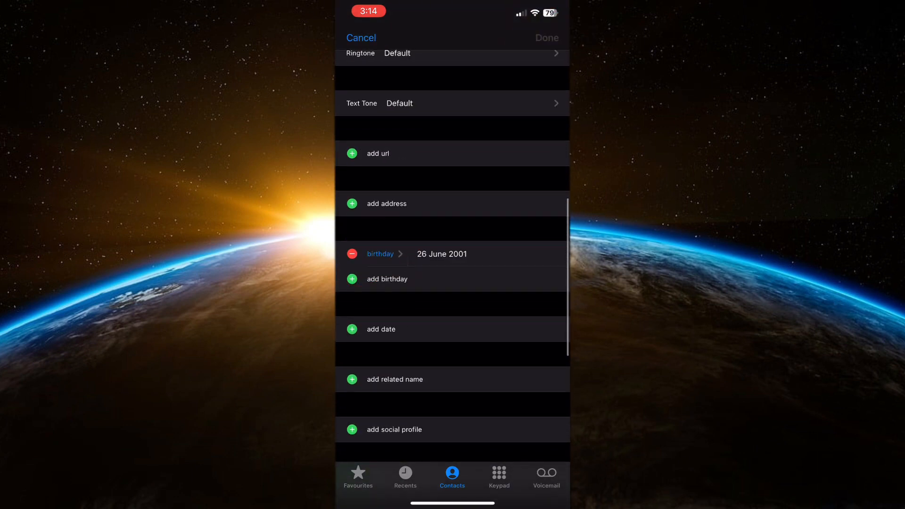
pyautogui.click(351, 254)
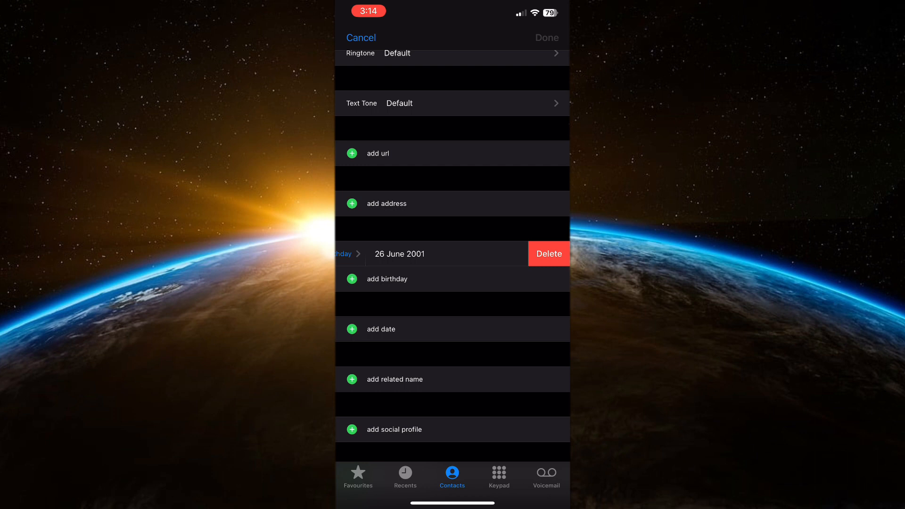
pyautogui.click(548, 253)
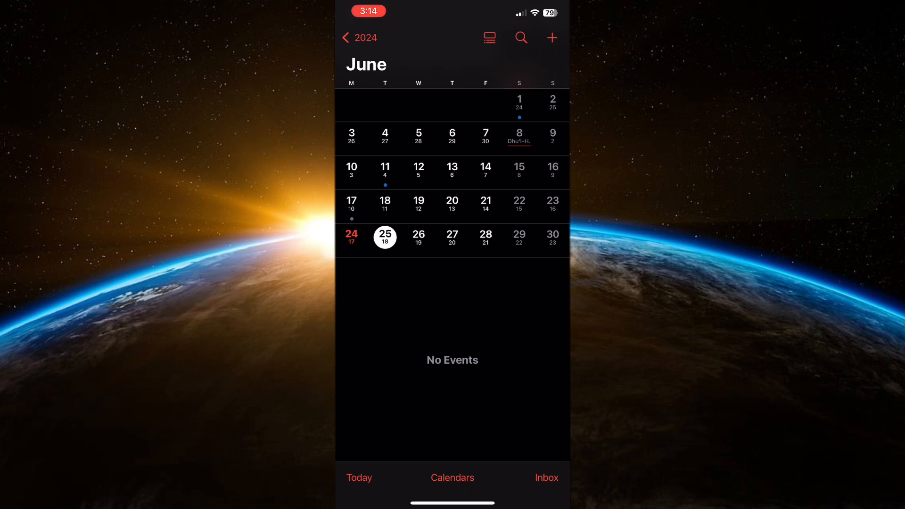
# - Select June 26 in the month view to confirm it lists no events
pyautogui.click(419, 235)
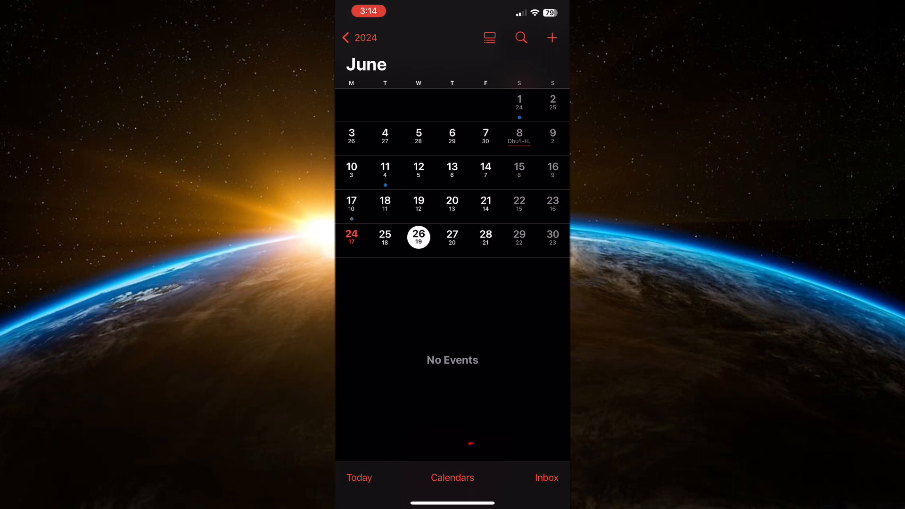
# - Uncheck the Birthdays calendar under Other and return to the June view
pyautogui.click(452, 476)
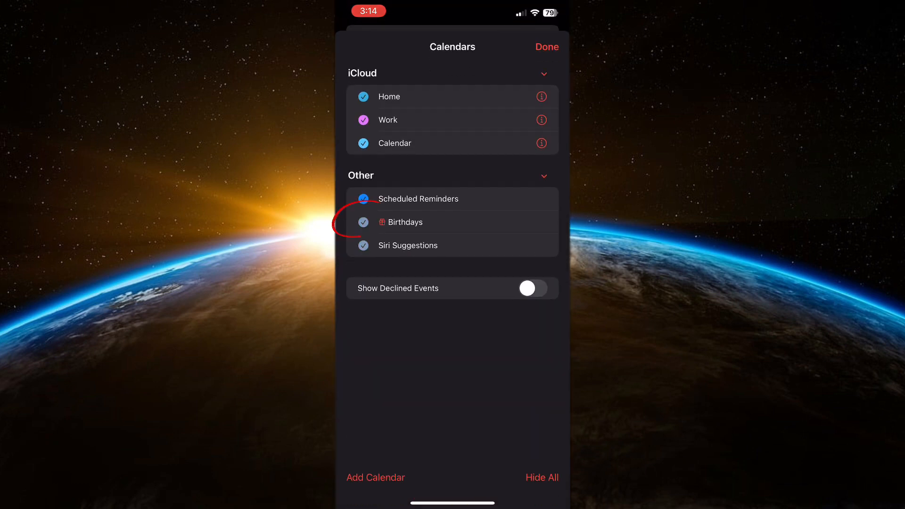
pyautogui.click(363, 221)
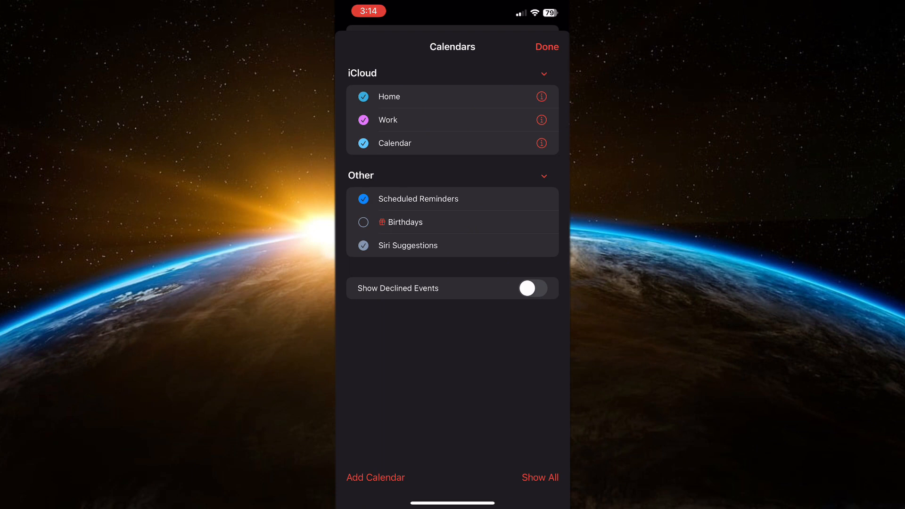
pyautogui.click(546, 47)
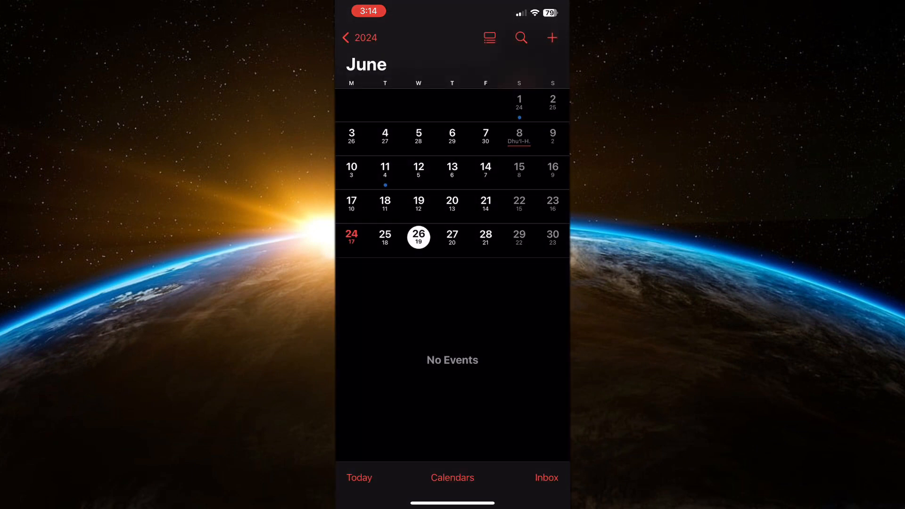